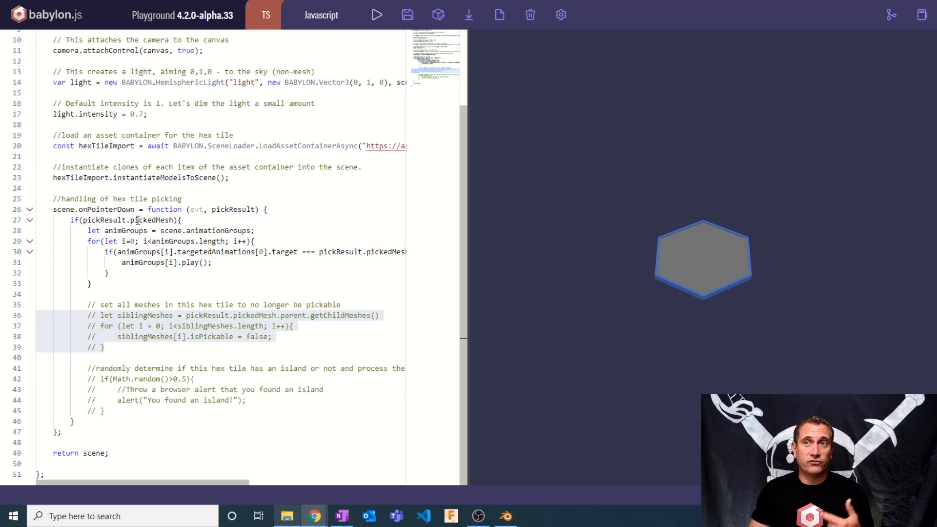
mouse_move(151, 220)
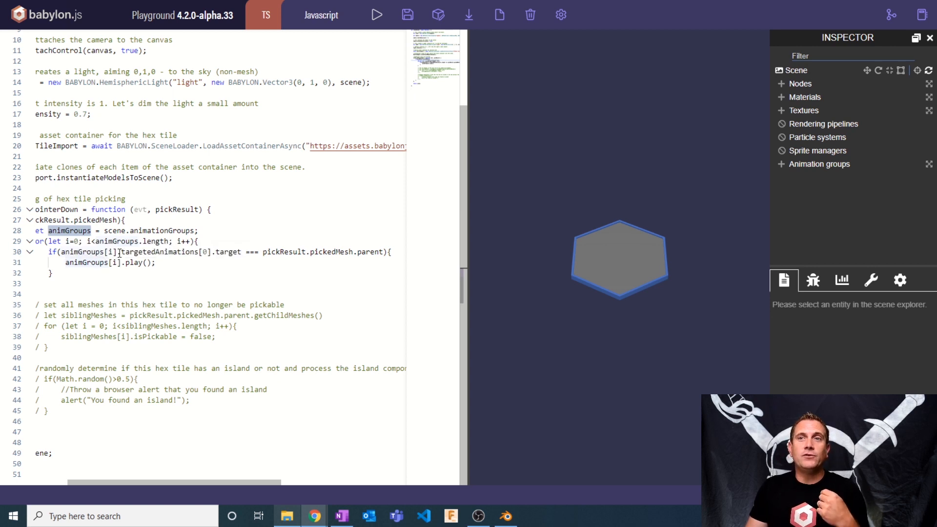
- Expand hexTileAction.002 in Animation groups and show channel0 targeting Clone of hexTile
double_click(163, 252)
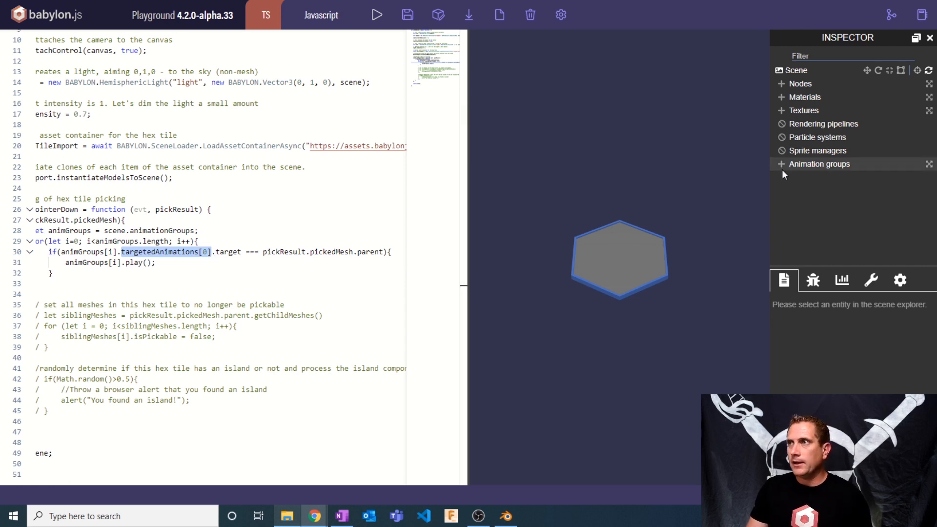
click(781, 164)
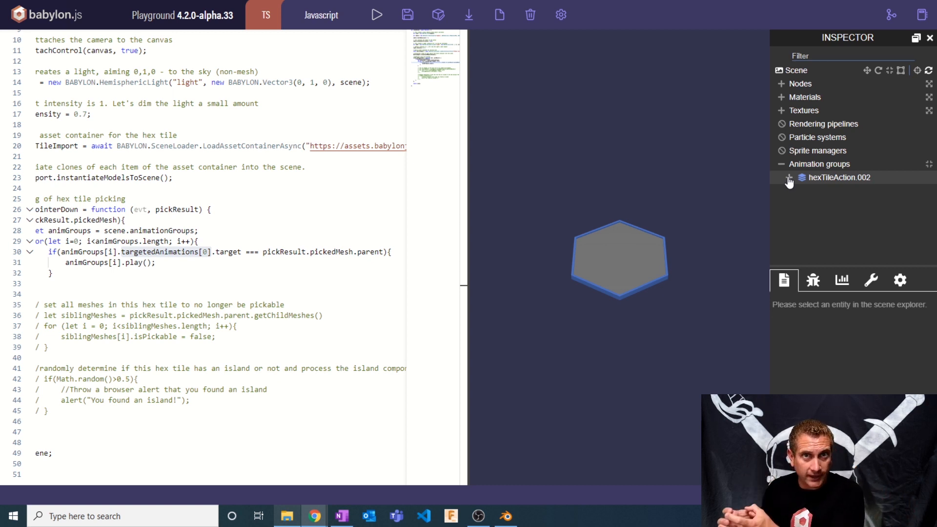
click(788, 178)
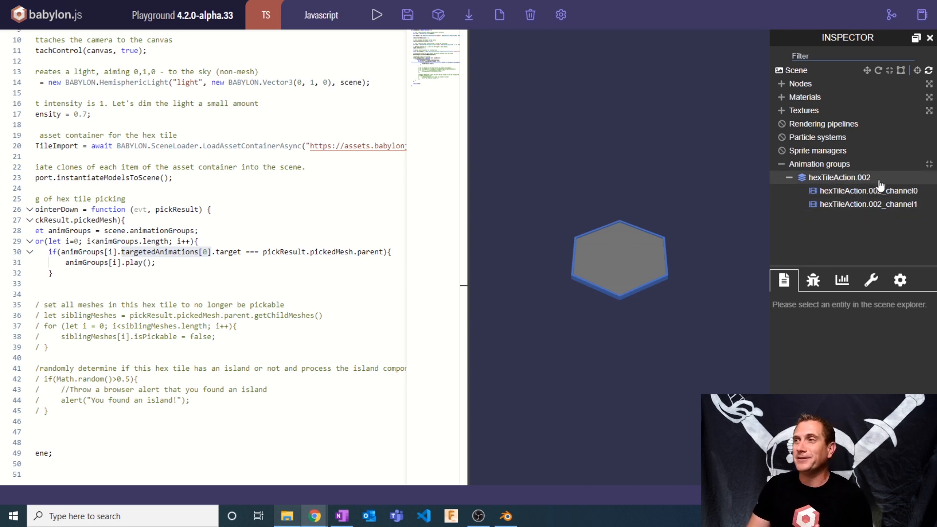
click(865, 190)
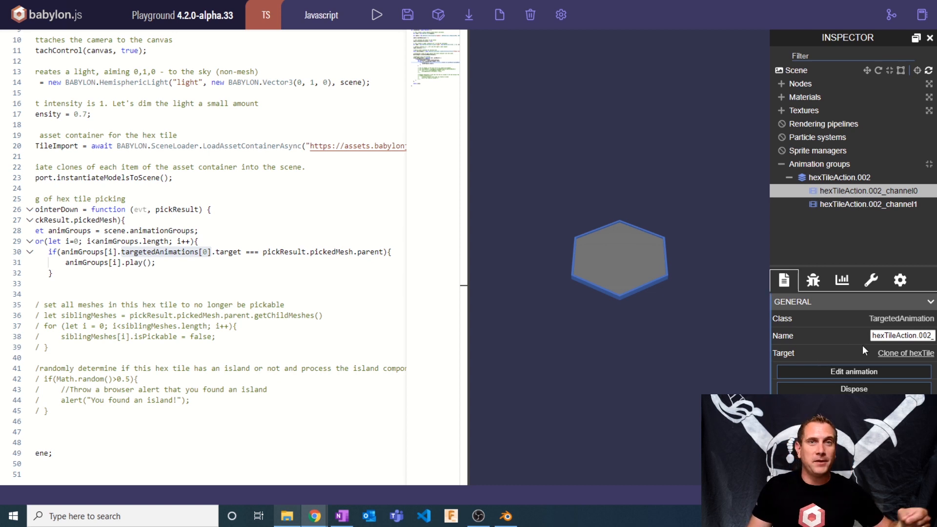
mouse_move(763, 82)
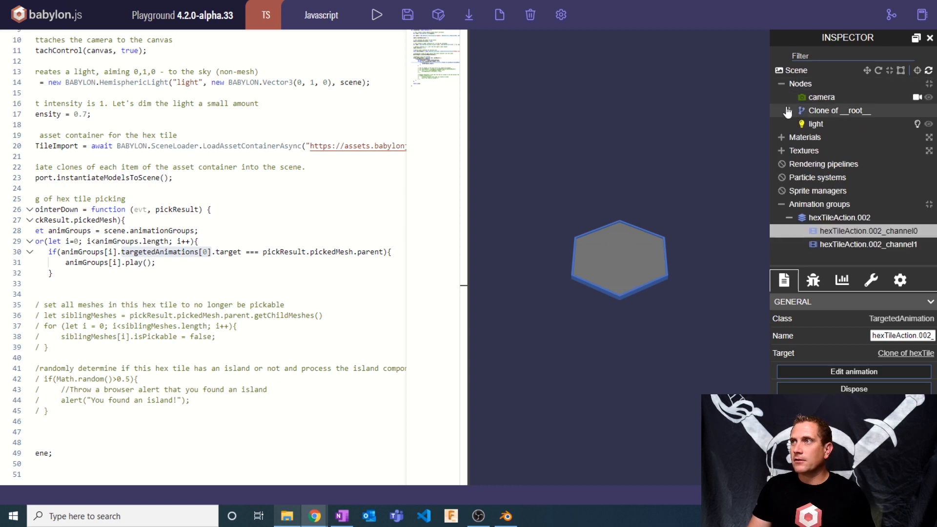
- Expand Clone of __root__ and select Clone of hexTile to list its border, bottom, terrain and top meshes
click(800, 124)
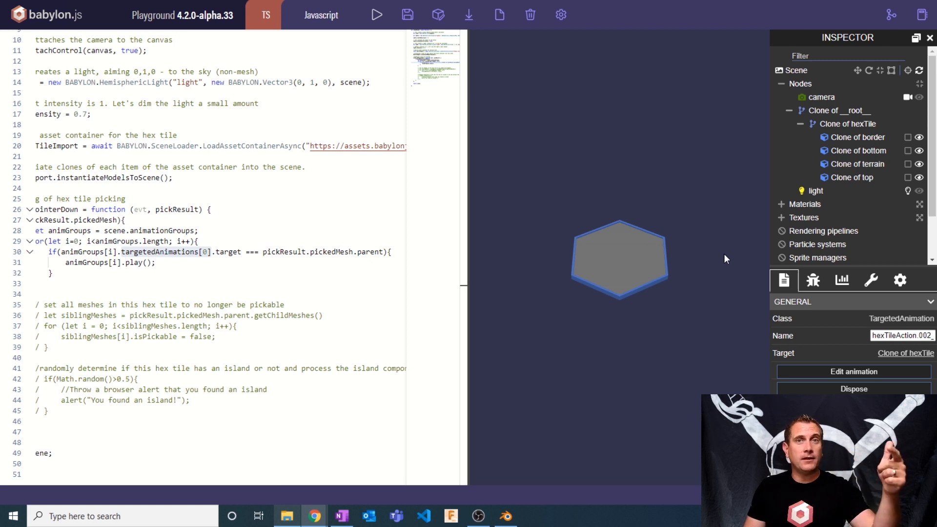
mouse_move(606, 257)
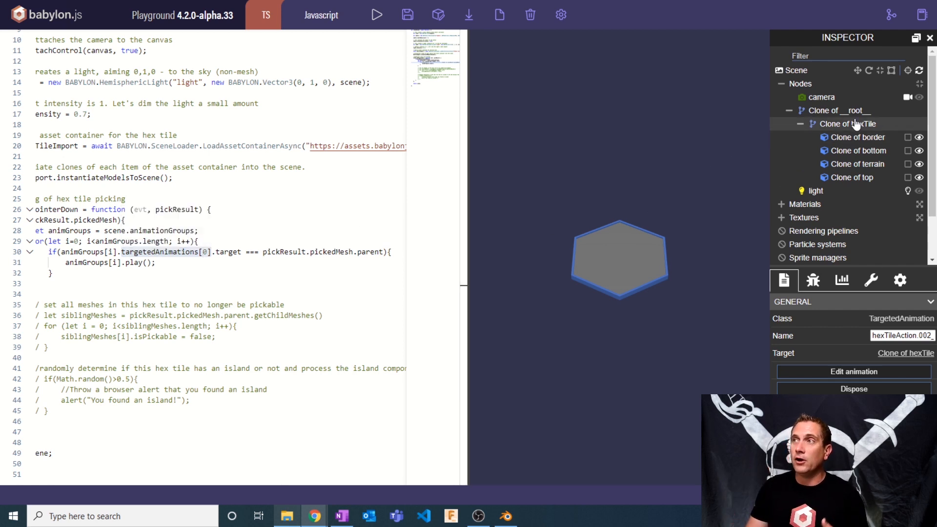
click(847, 123)
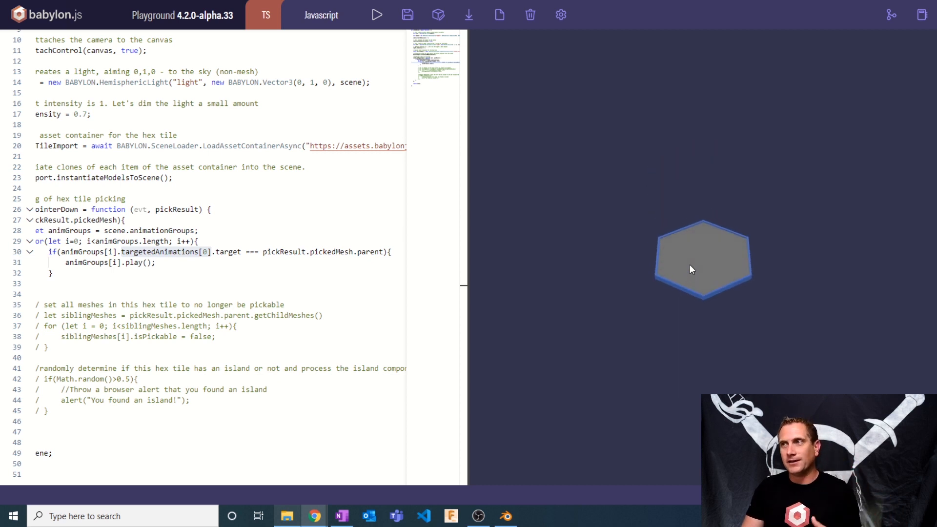
mouse_move(626, 287)
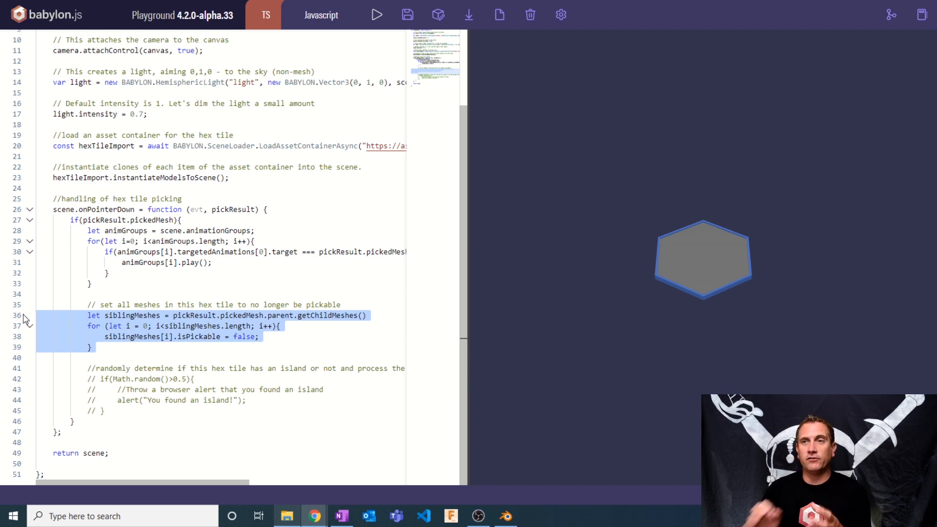
mouse_move(239, 326)
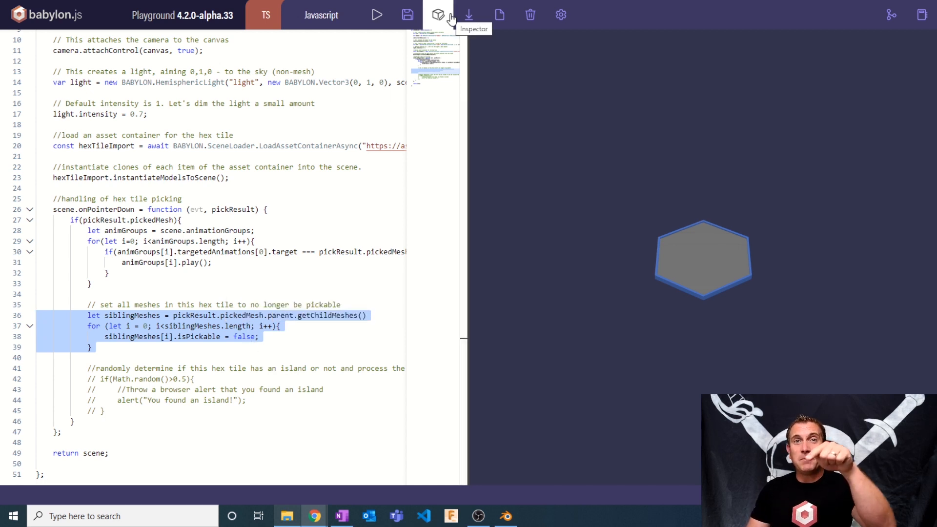
- Reopen the Inspector and expand Clone of __root__ to show the Clone of hexTile meshes
click(438, 15)
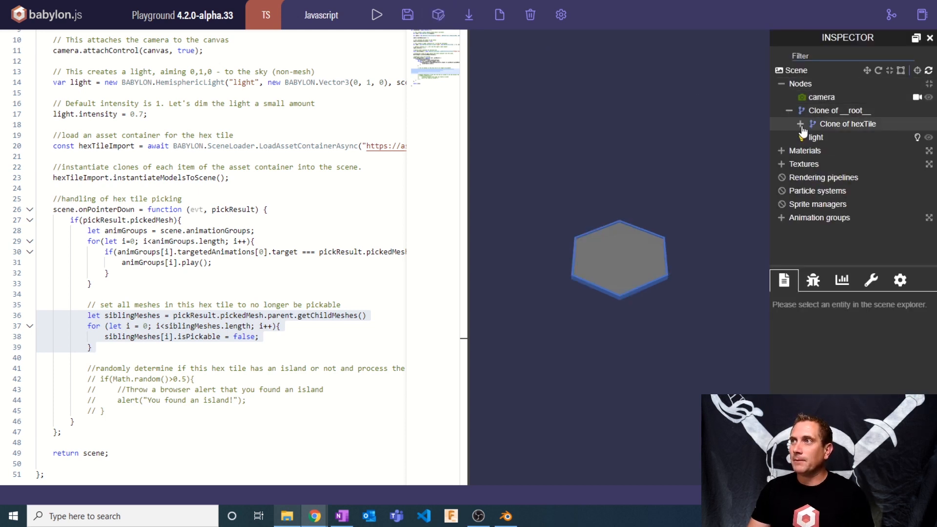
click(801, 124)
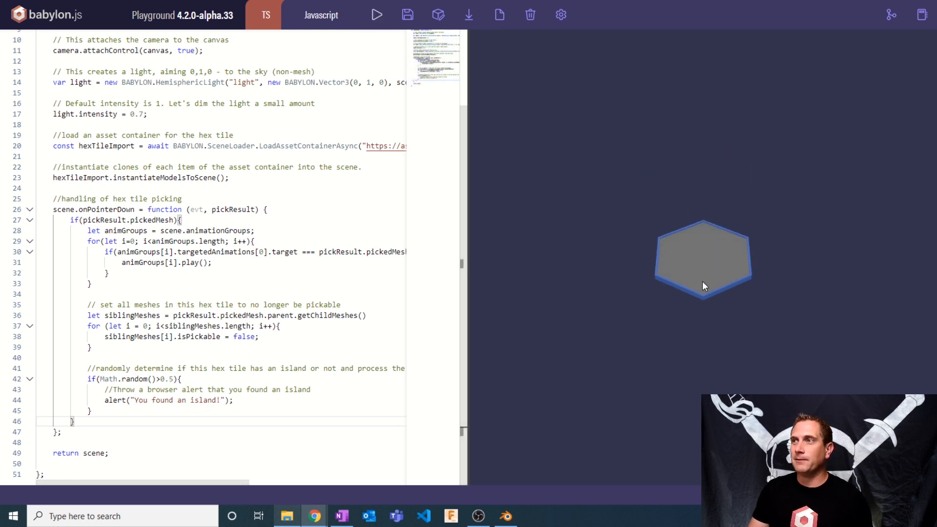
- Click the hex tile to trigger the 'You found an island!' alert
click(704, 257)
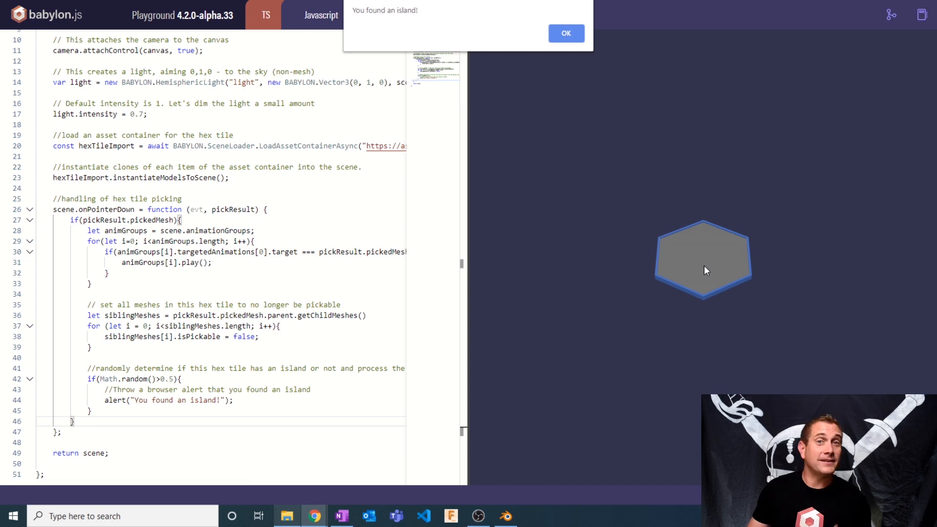